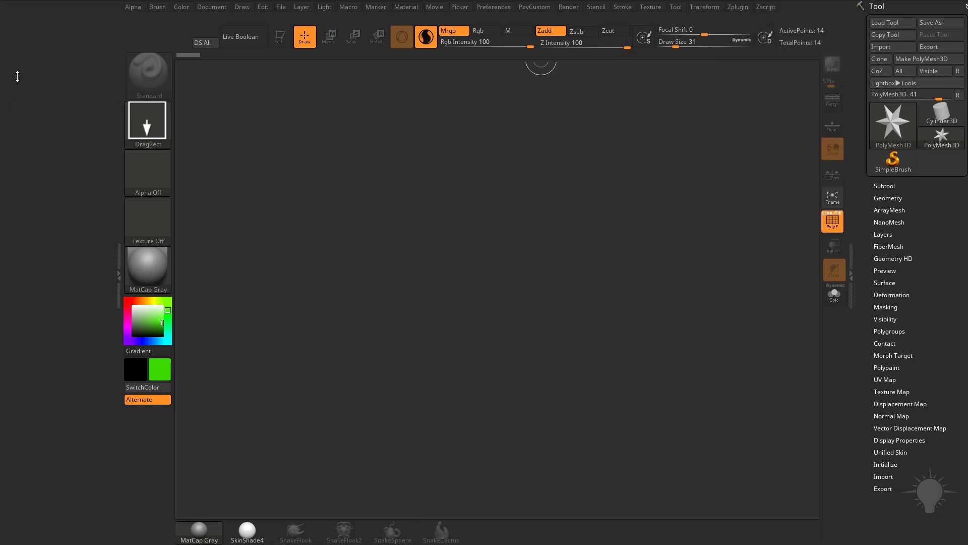
Expand the Decimation Master options from the Zplugin palette
click(738, 6)
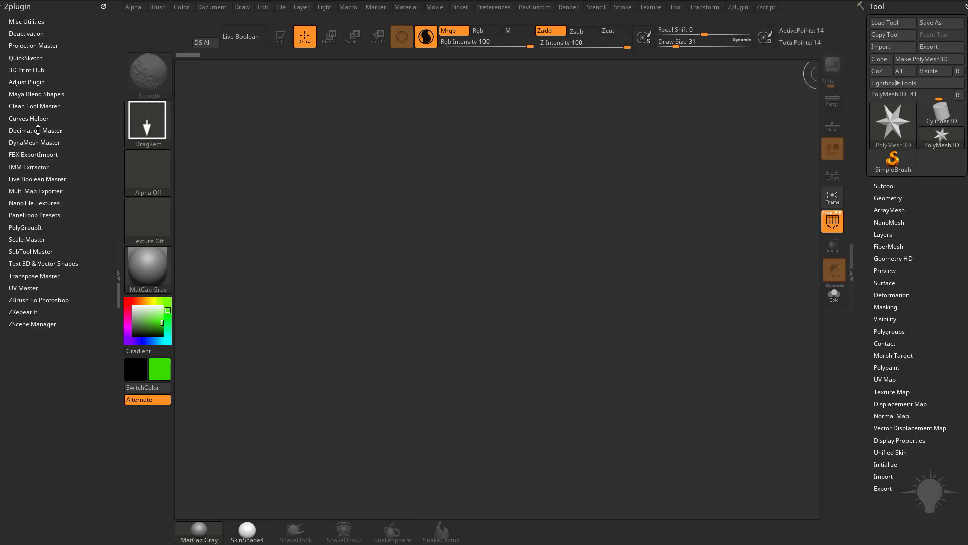
click(35, 130)
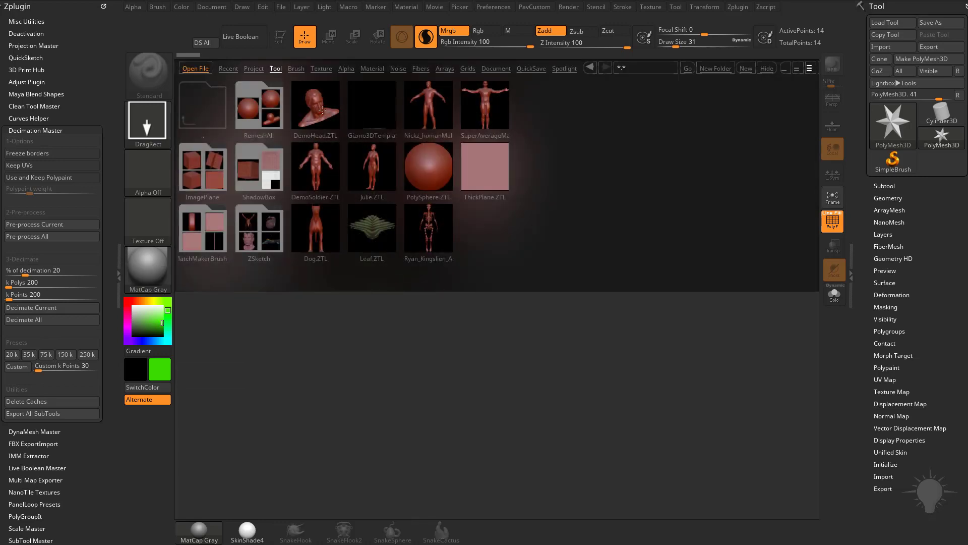
double_click(315, 105)
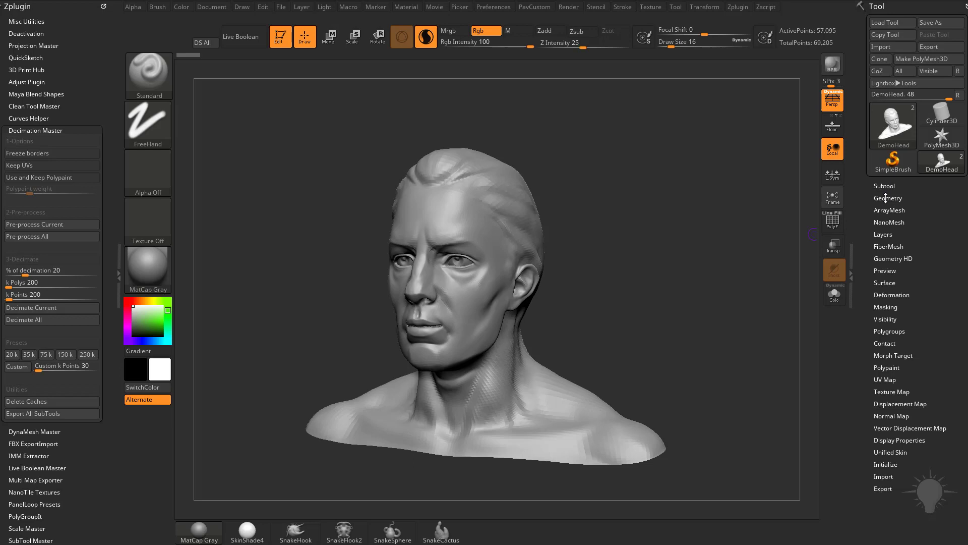
Delete the DemoHead bust's lower subdivision levels and choose the Remesh by Decimation gizmo
click(888, 198)
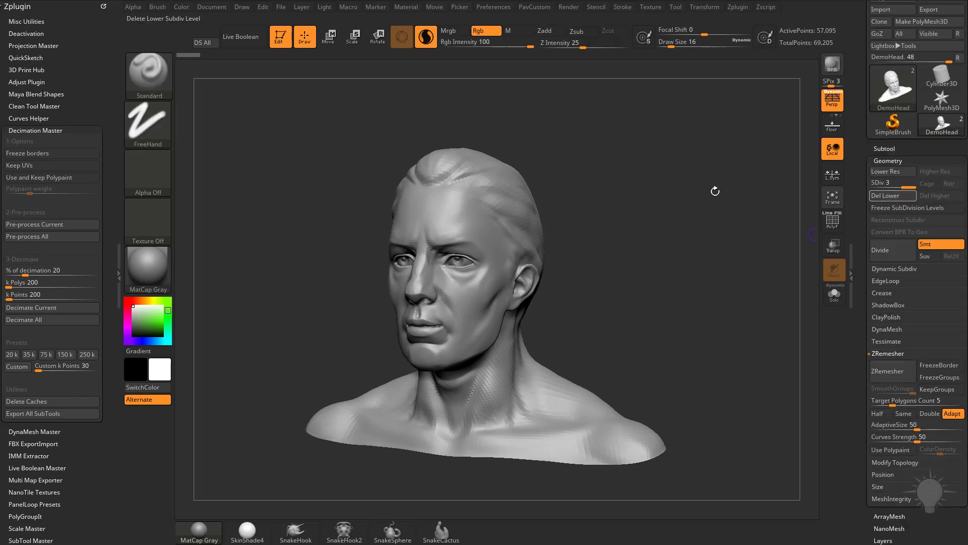
click(328, 36)
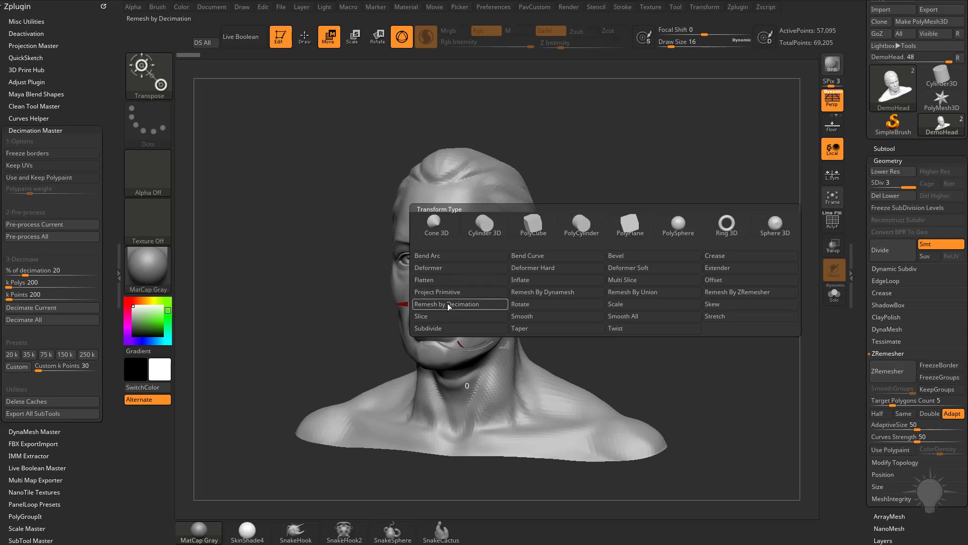
click(449, 303)
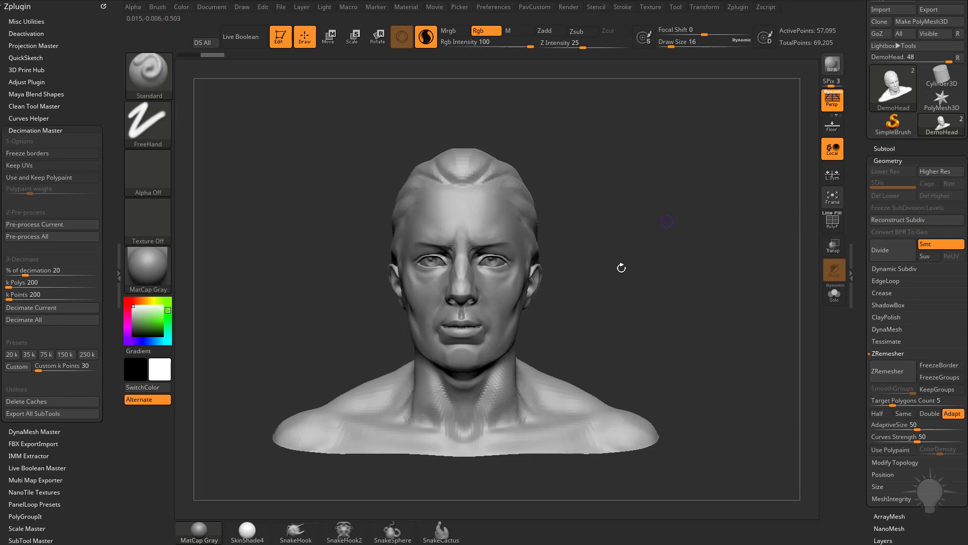
drag(621, 268, 674, 270)
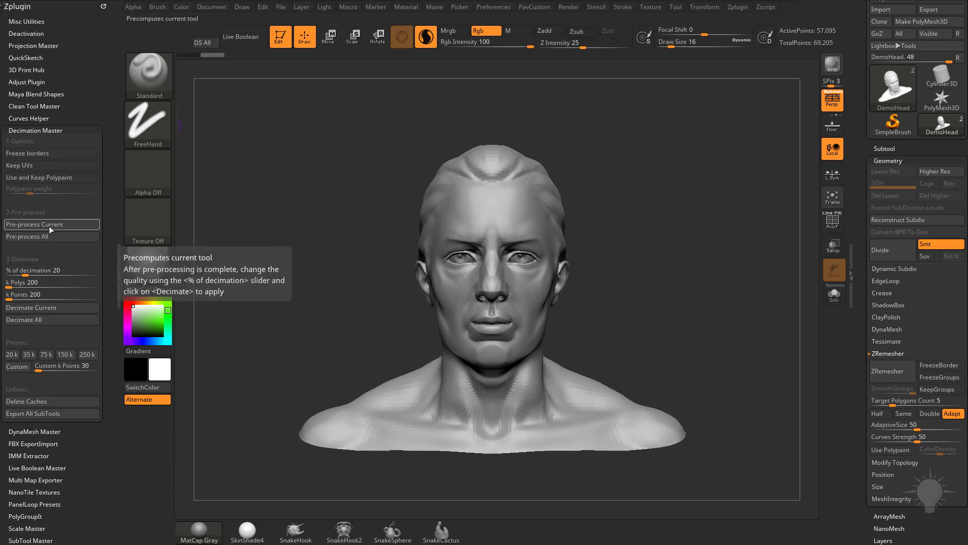
mouse_move(50, 236)
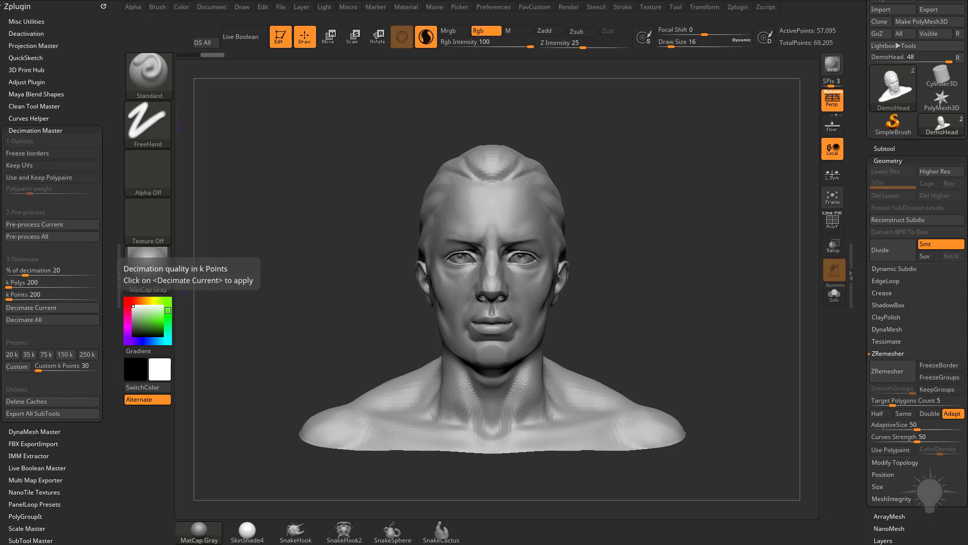
click(329, 36)
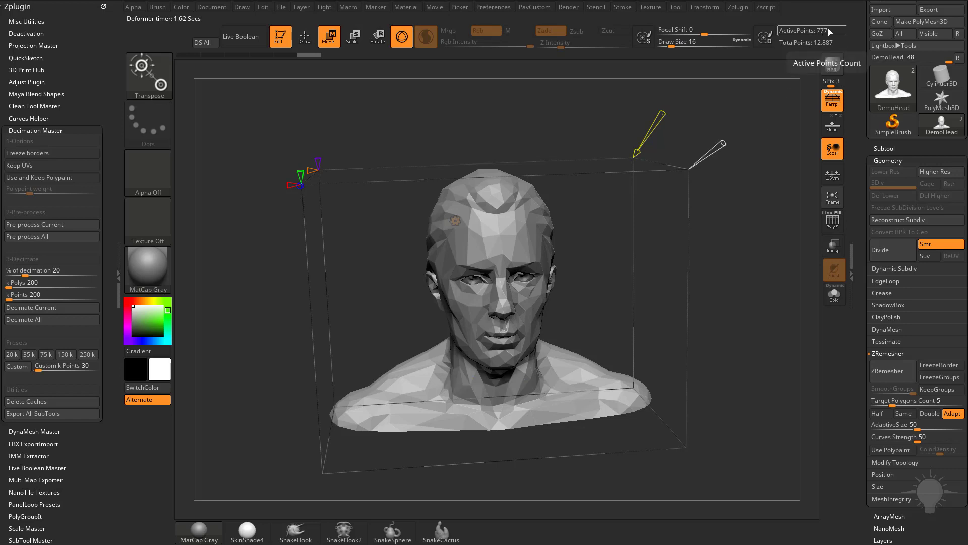
mouse_move(393, 274)
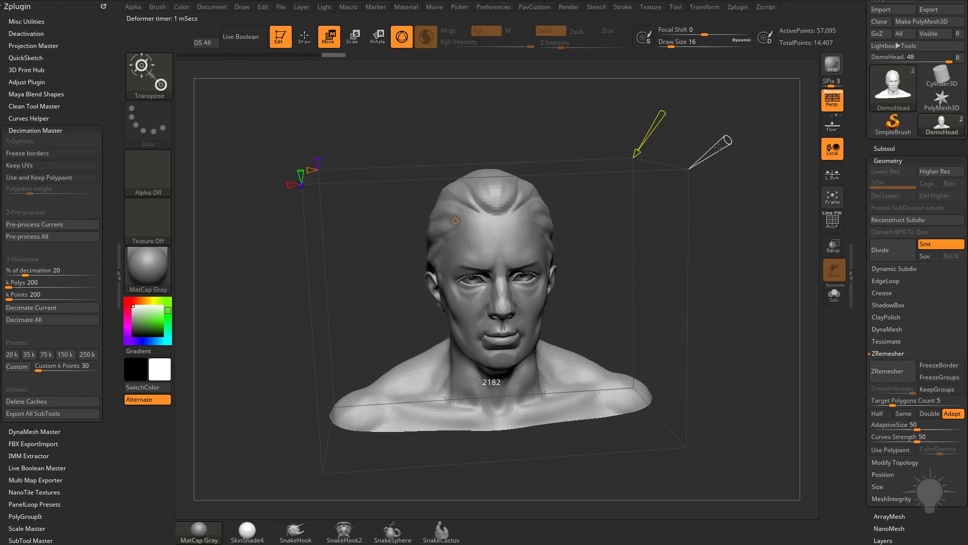
Raise the live decimation target polygon count to 16157 polygons
click(891, 371)
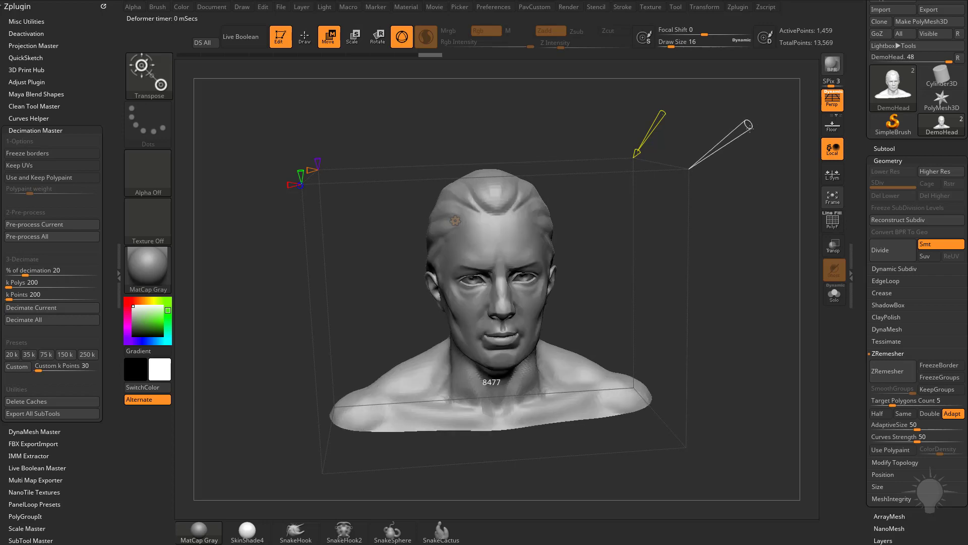
click(891, 371)
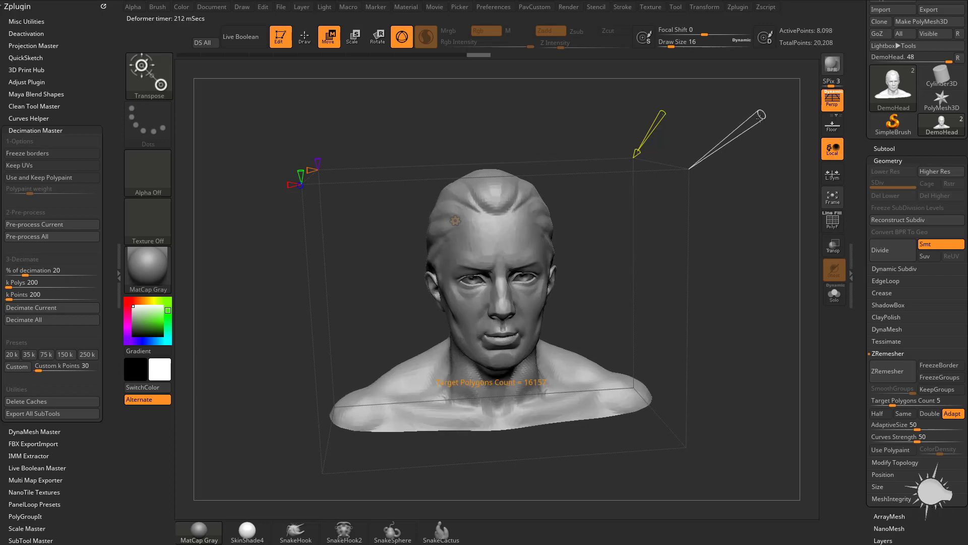